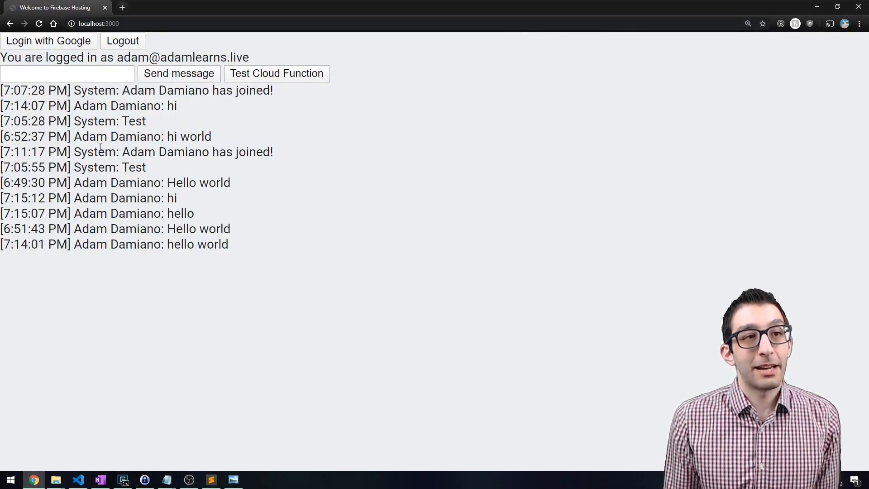
Step: Send the message 'hey' in the chat demo and clear the stray page selection
type("hey")
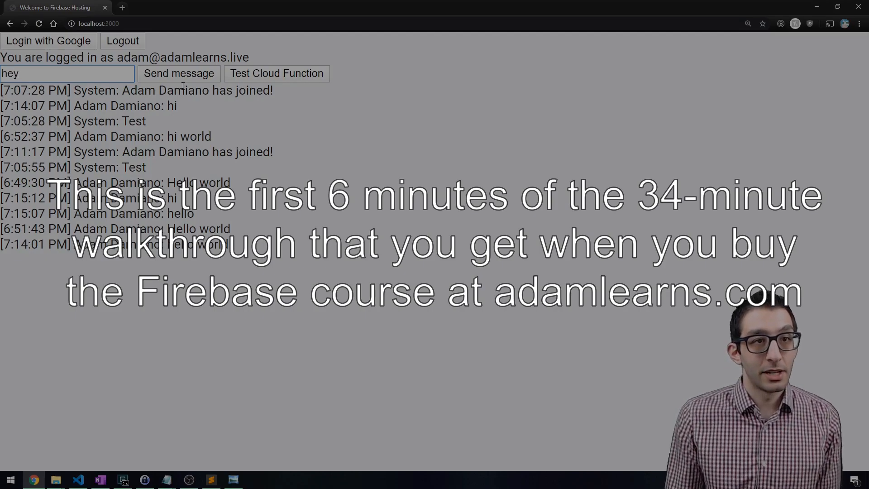
left_click(178, 74)
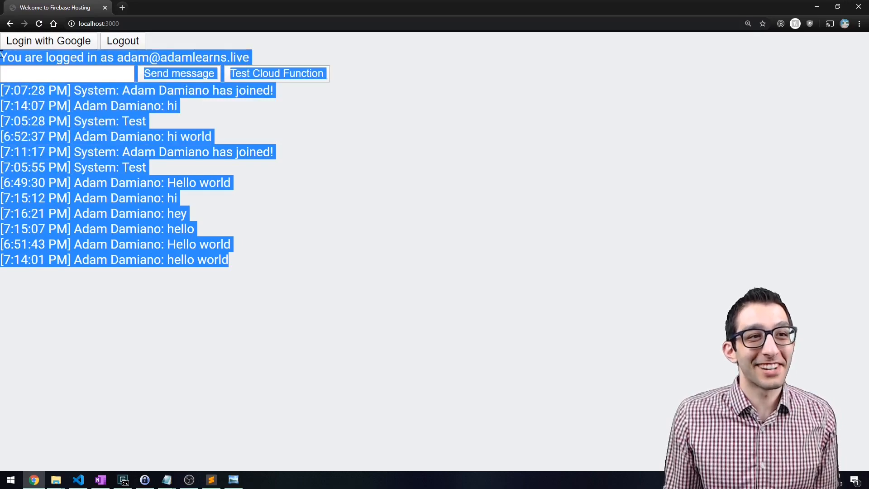
left_click(390, 222)
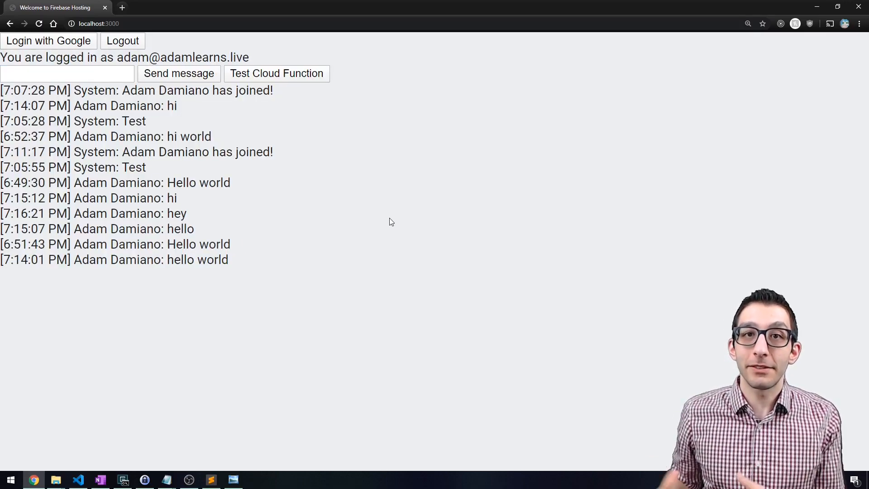
left_click(123, 480)
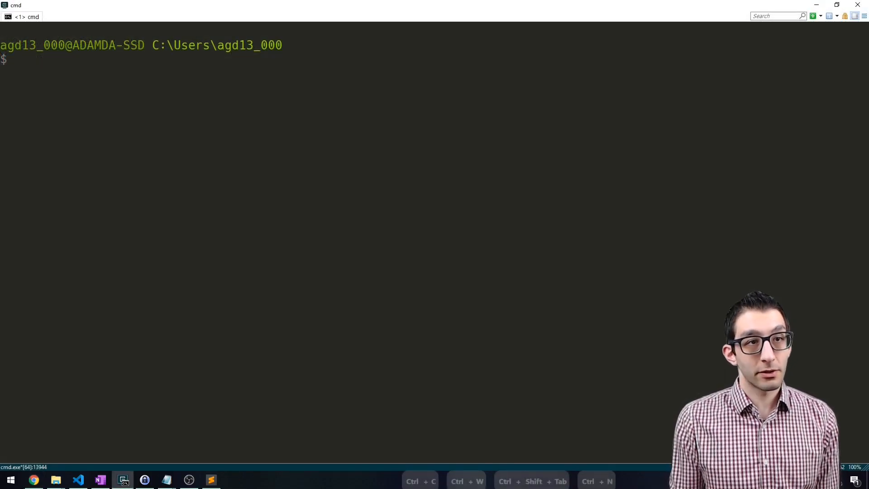
Step: Create the chat-app folder and run firebase init inside it
type("mkdir chat-app")
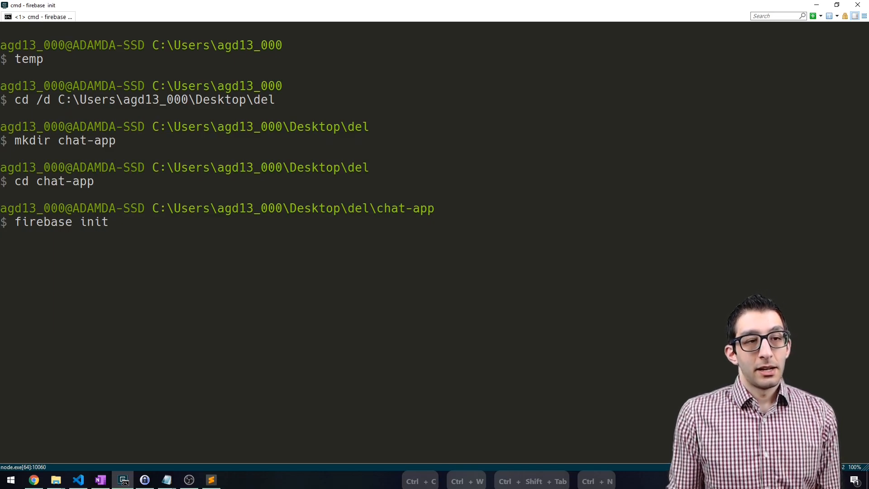
key("enter")
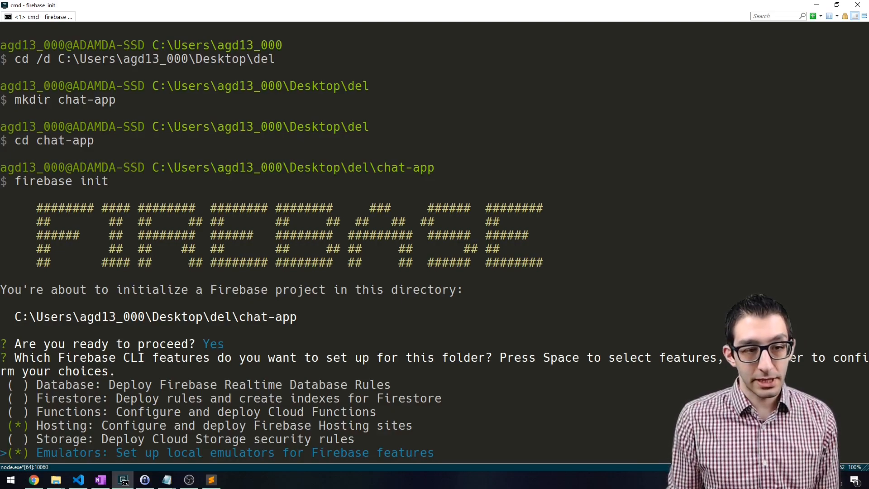
Step: Confirm the feature choices and create a new Firebase project with the default name
key("enter")
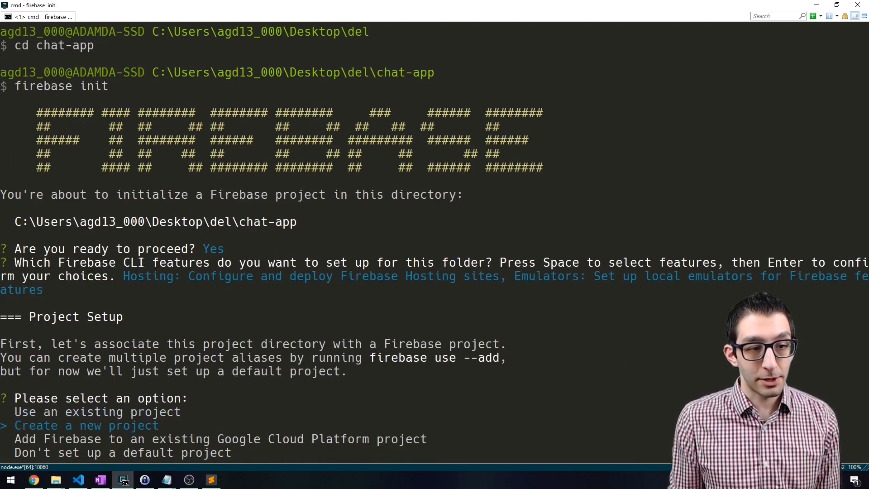
key("enter")
type("adam13531-chat-app")
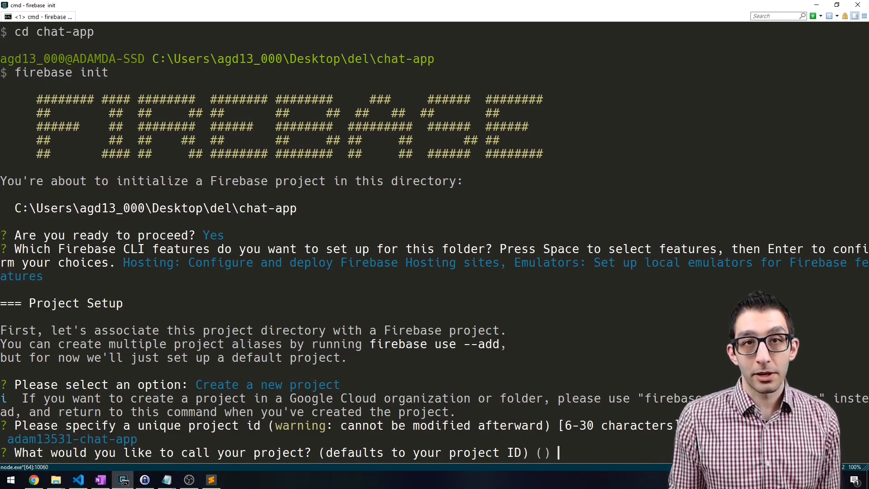
key("enter")
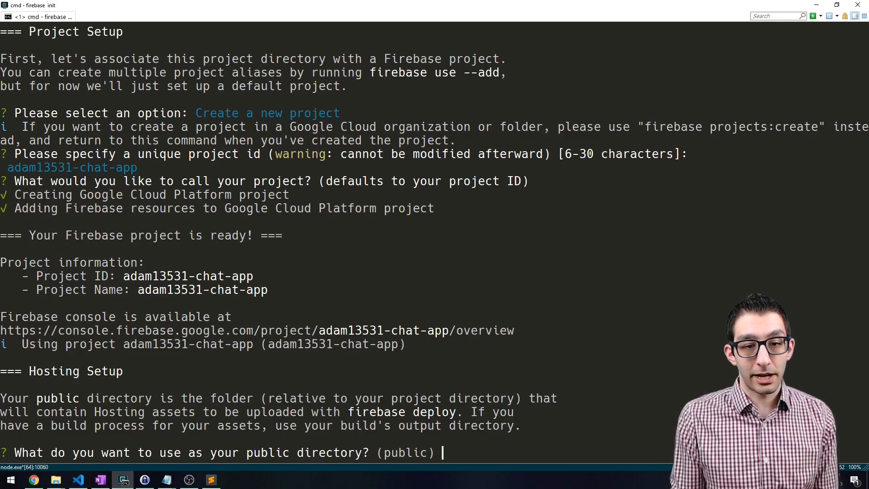
Step: Accept public as the hosting directory, decline SPA rewrites, set emulator port 3000 and download emulators
key("enter")
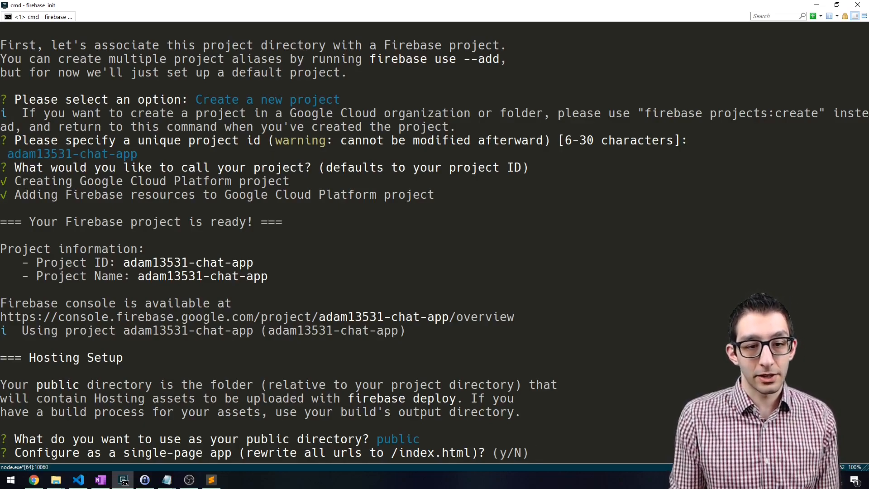
type("n")
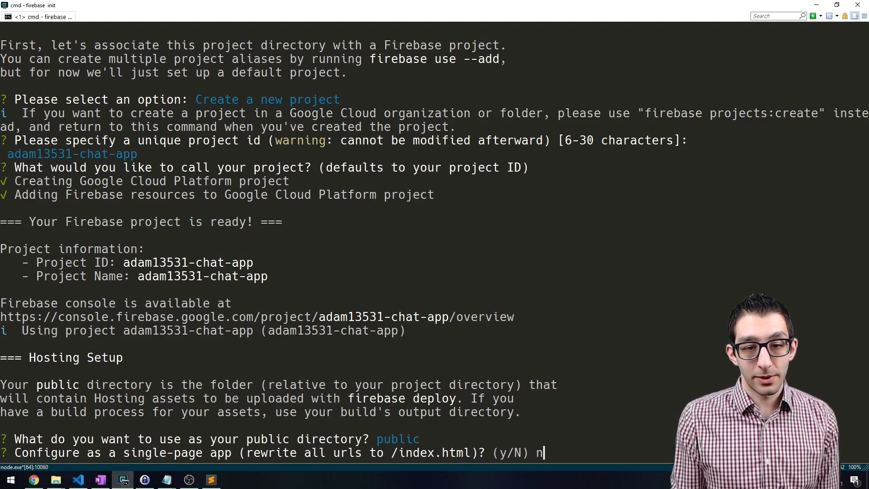
key("enter")
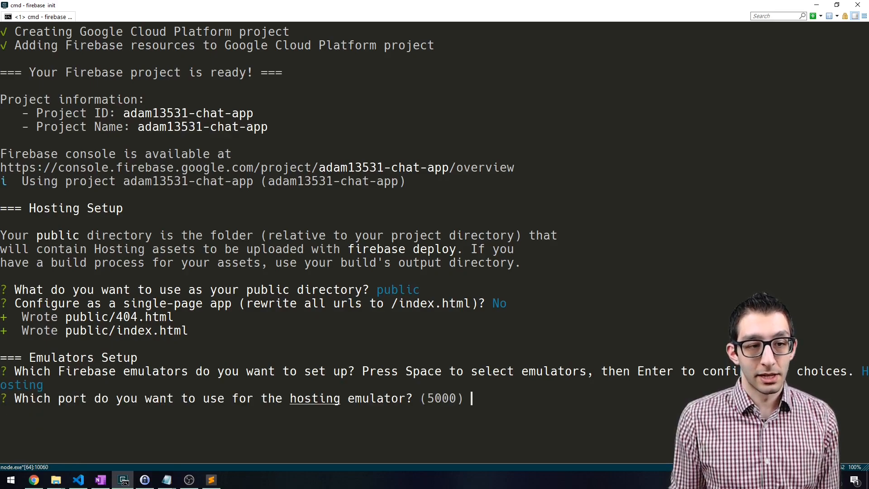
type("3000")
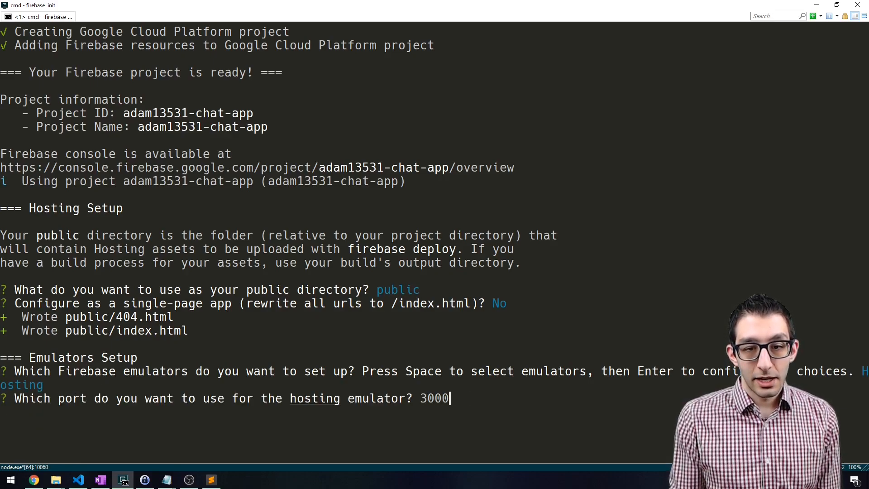
type("y")
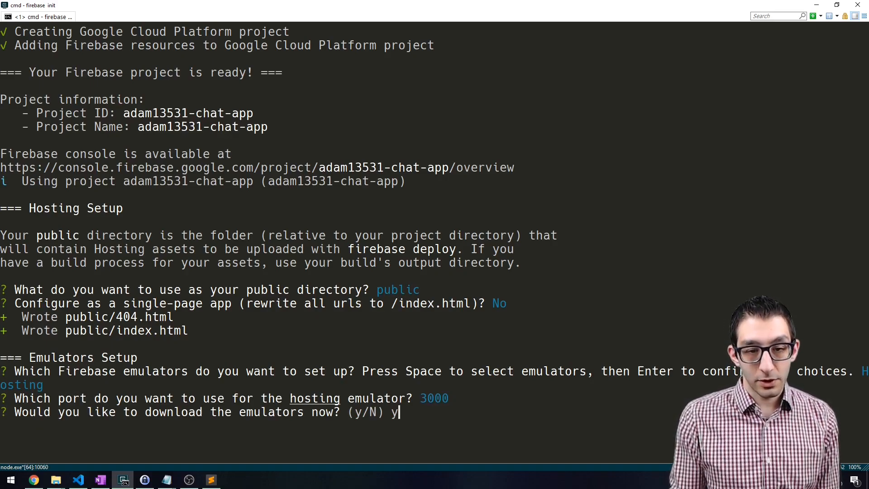
key("enter")
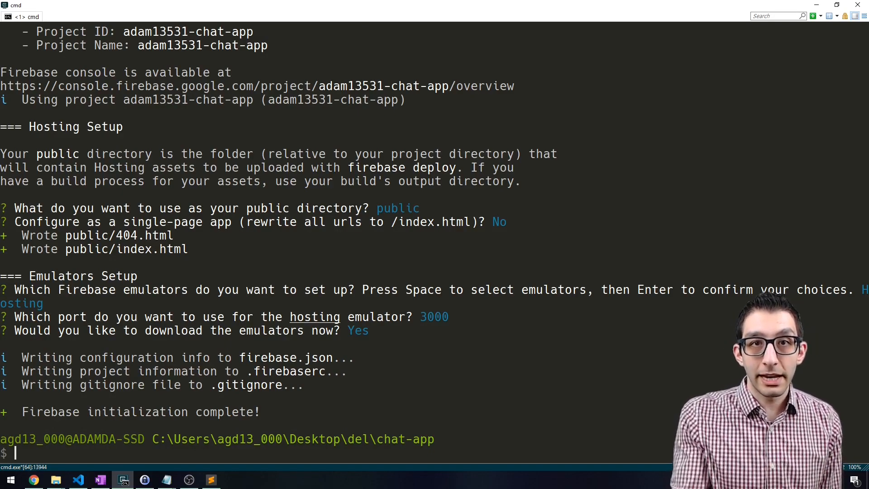
Step: Inspect firebase.json and the public folder, then run firebase emulators:start --only hosting
type("ls")
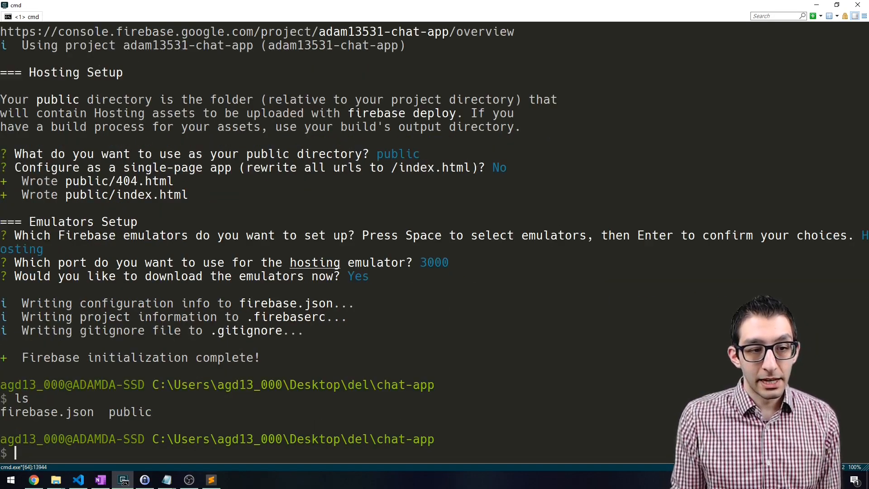
type("more firebase.json")
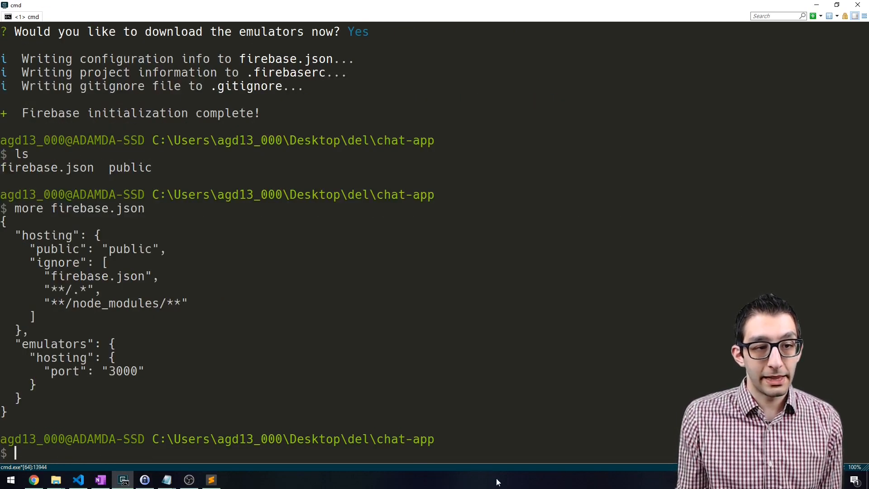
mouse_move(122, 380)
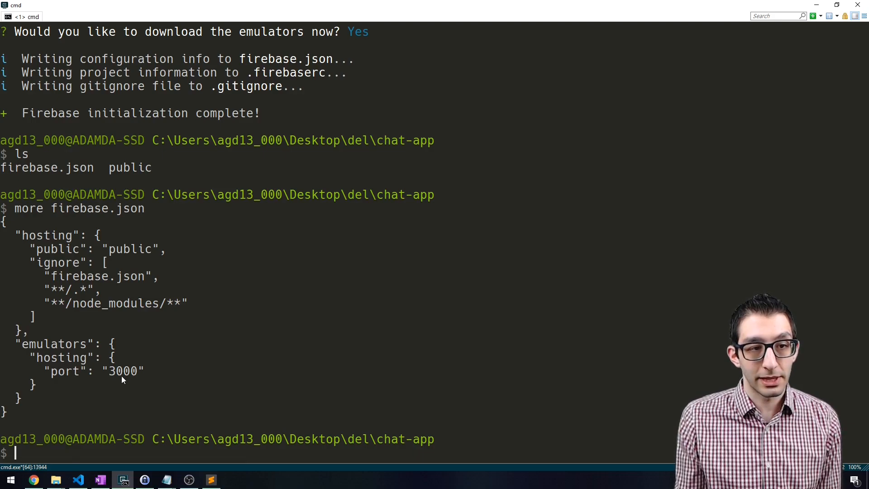
mouse_move(485, 379)
type("ls public")
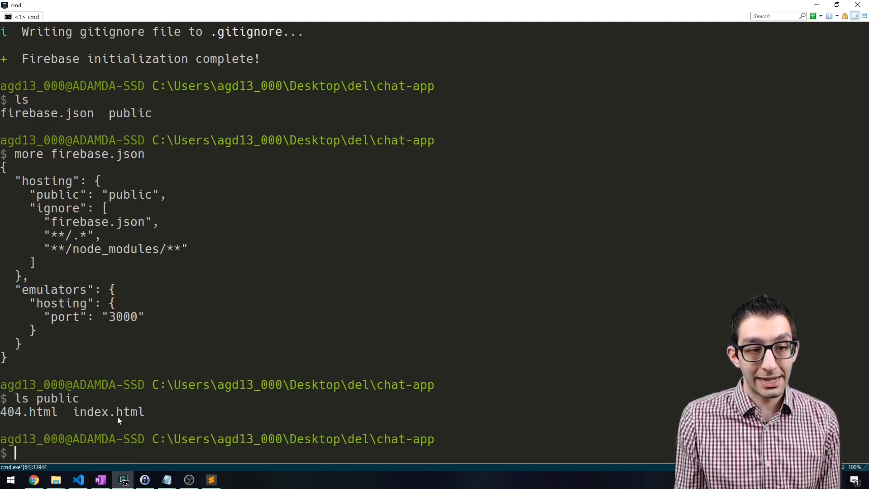
type("firebase emulators:start --only hosting")
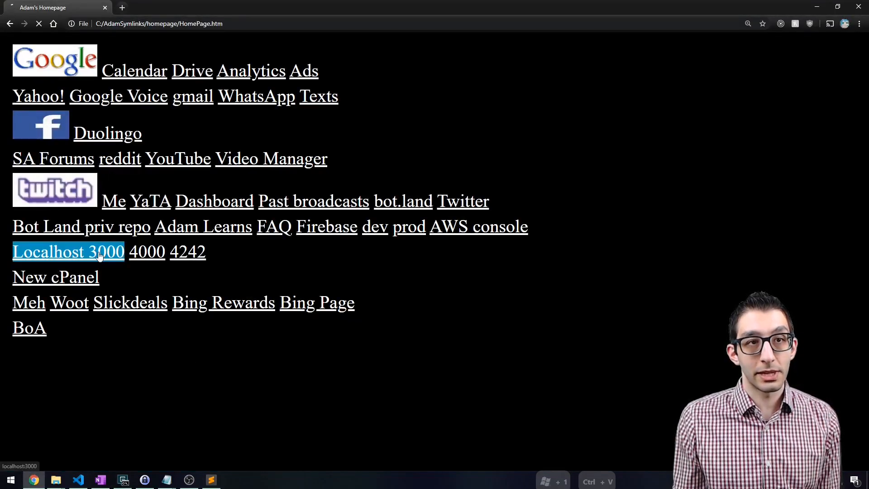
Step: Load the local Firebase Hosting welcome page at localhost:3000 and return to the terminal
left_click(68, 252)
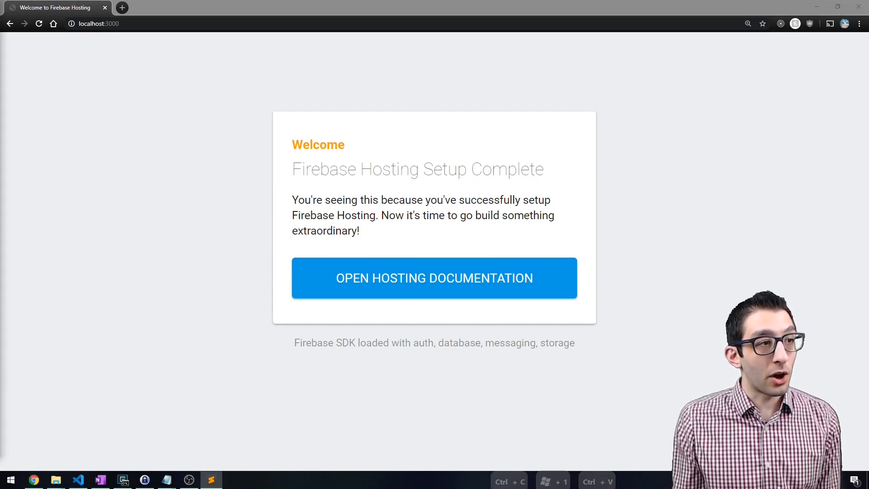
left_click(123, 480)
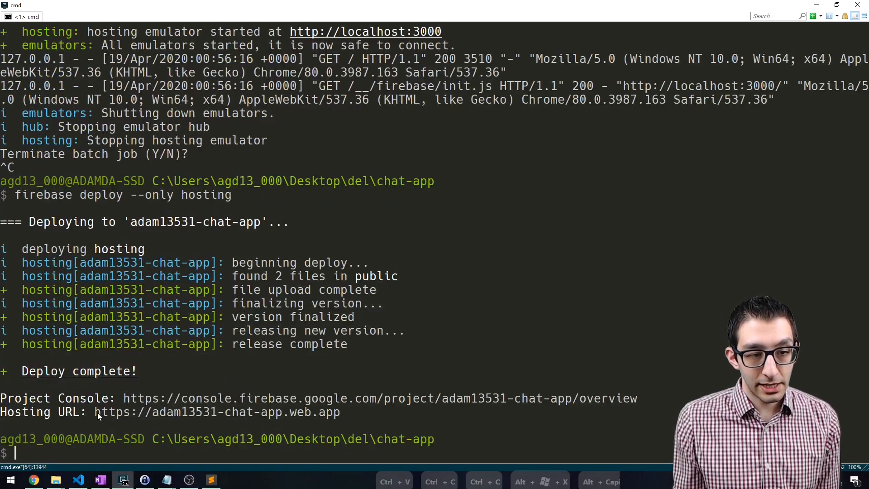
Step: Visit the deployed adam13531-chat-app.web.app site in a new tab, then return to the terminal
left_click_drag(95, 412, 342, 412)
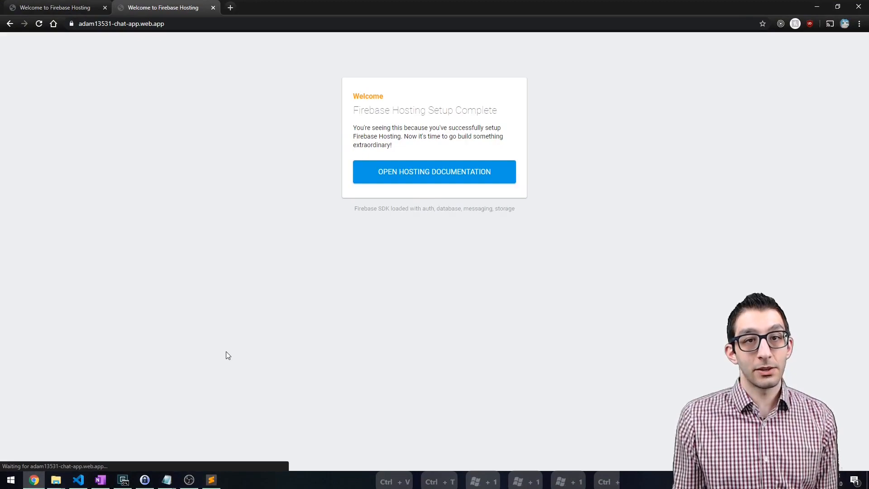
mouse_move(609, 171)
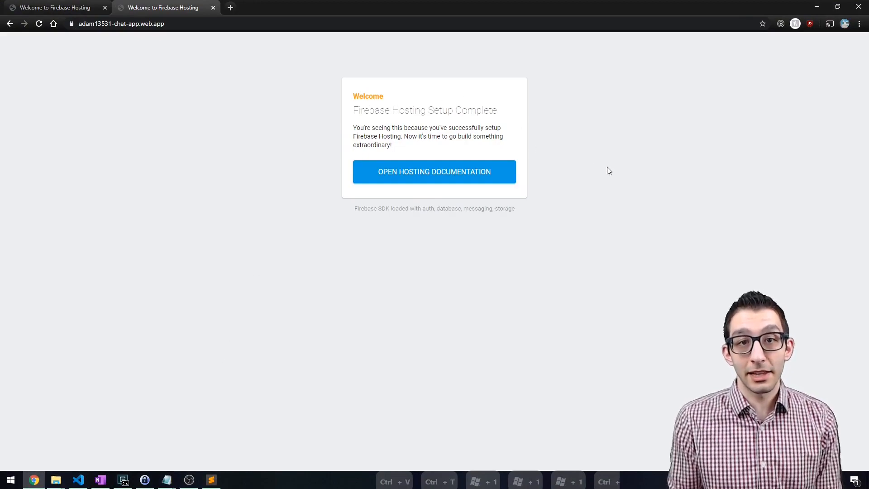
left_click(121, 23)
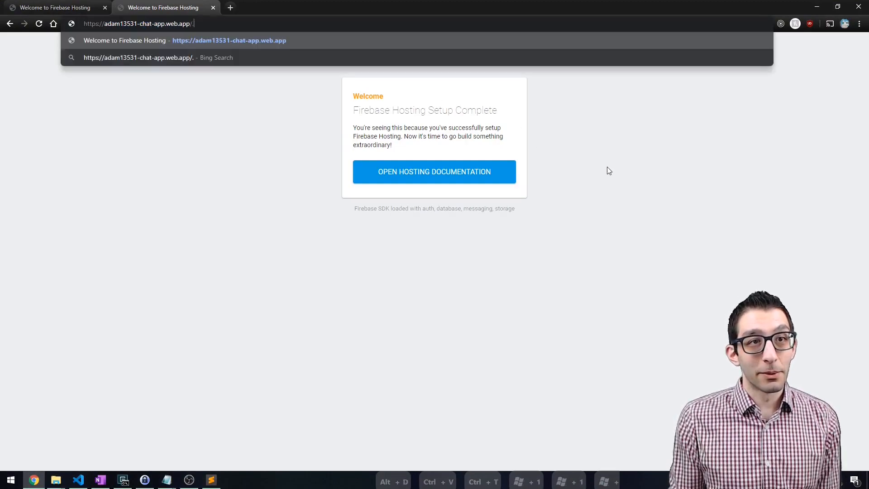
type("foo")
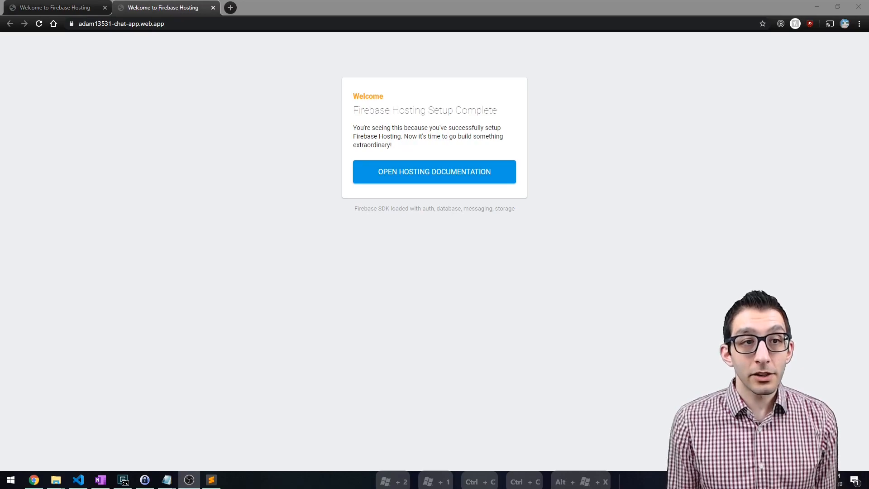
left_click(123, 480)
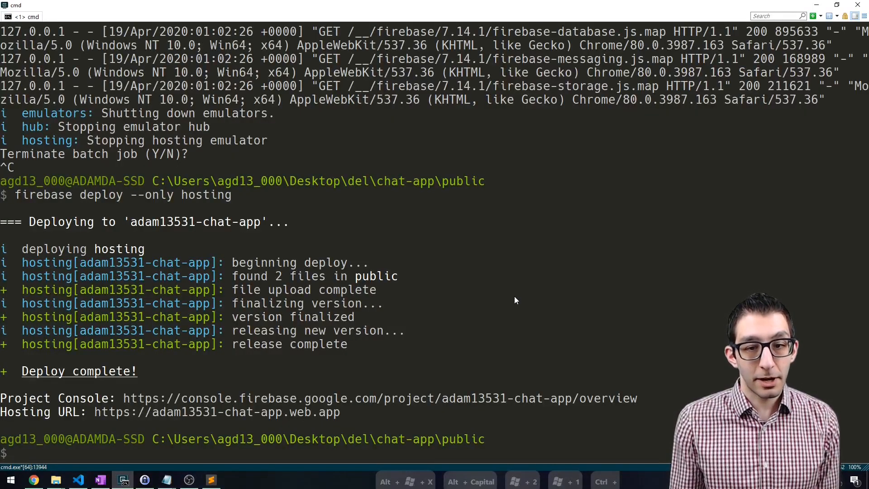
type("s")
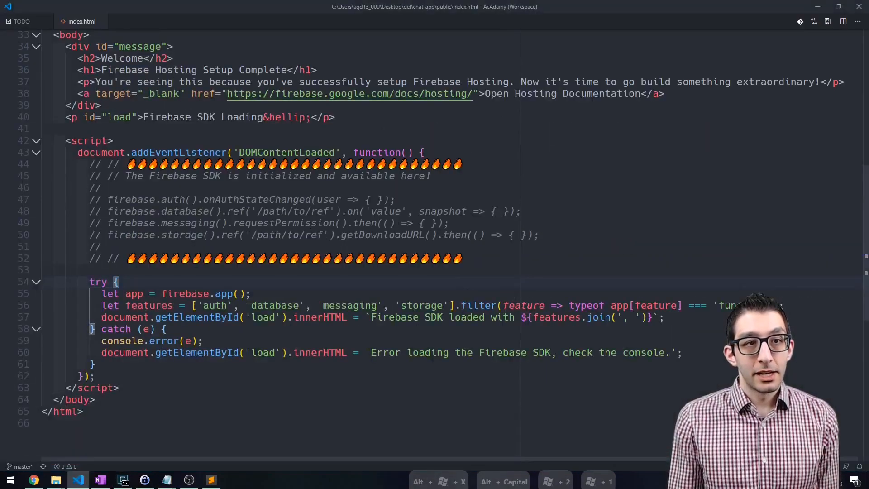
Step: Remove the default welcome div and loading paragraph from the body of index.html
scroll("up", 3)
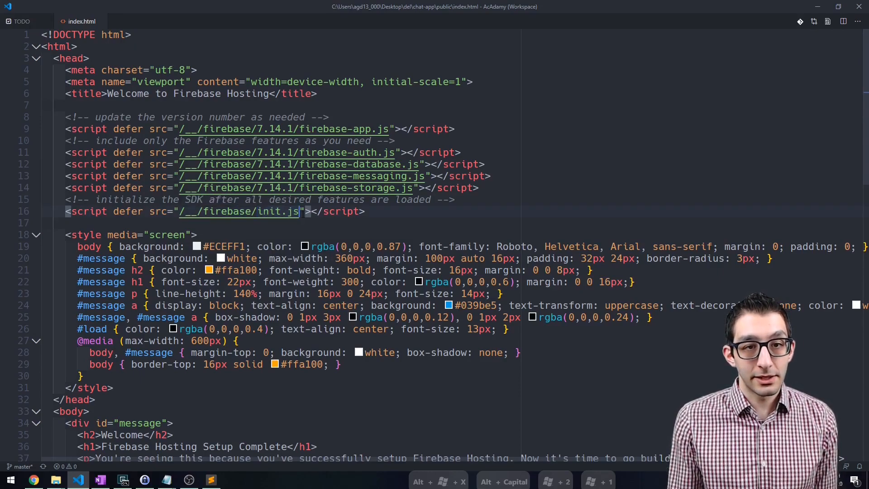
scroll("down", 3)
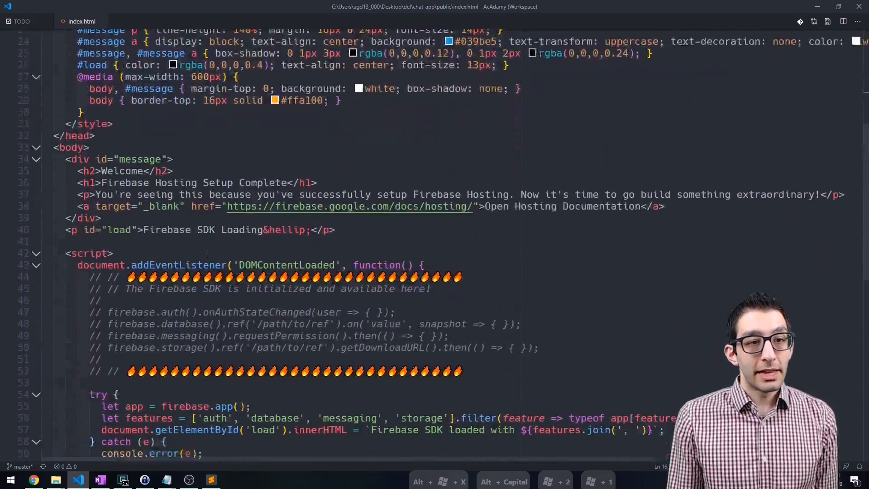
scroll("down", 3)
type("<button id=\"")
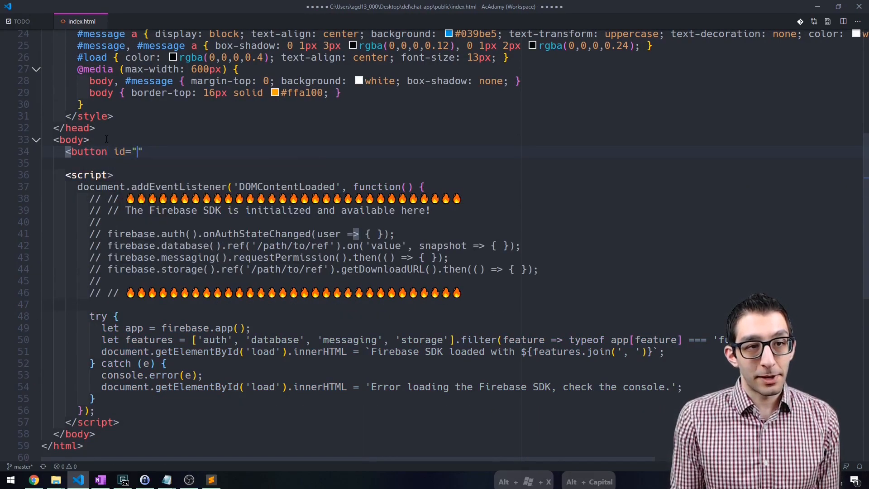
Step: Add a googleLogin button with an async signInWithPopup handler using GoogleAuthProvider and try/catch logging
type("googleLogin")
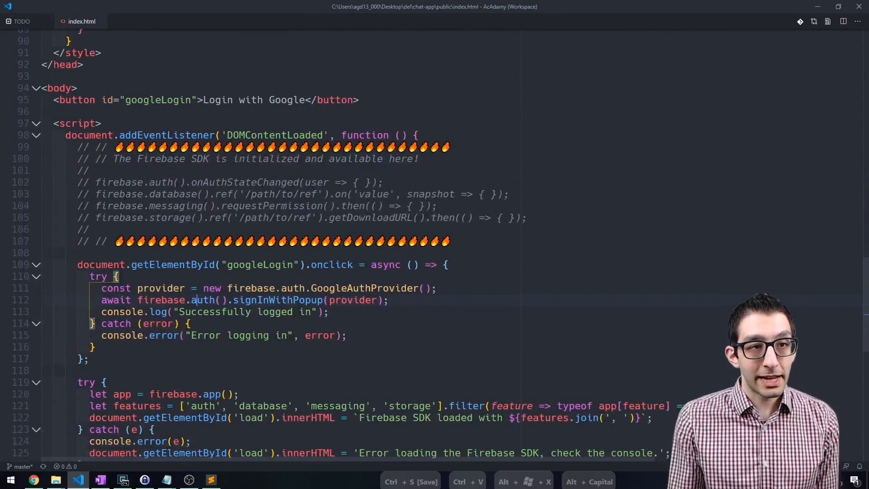
scroll("down", 3)
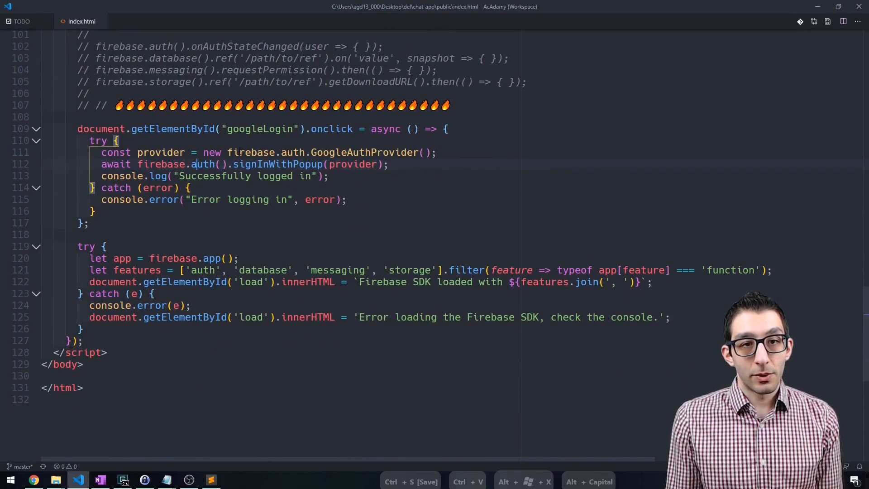
double_click(324, 152)
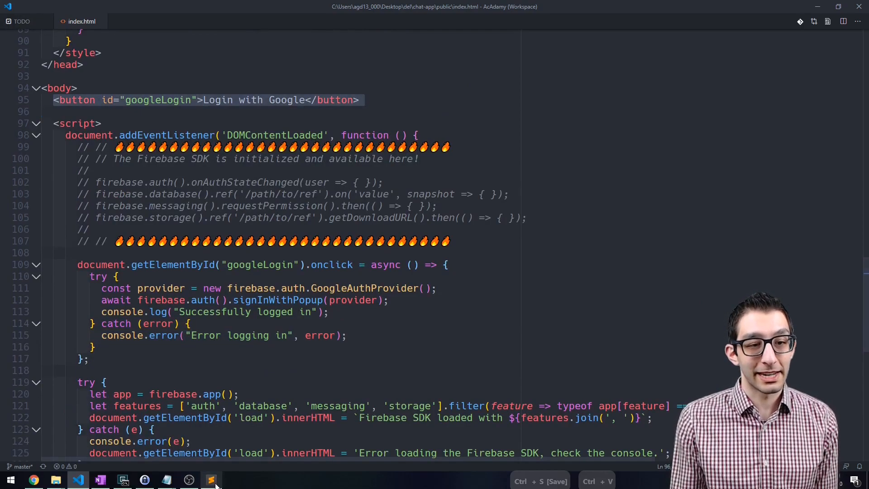
Step: Reload localhost:3000, try Login with Google and read the provider-disabled error in the console
left_click(123, 480)
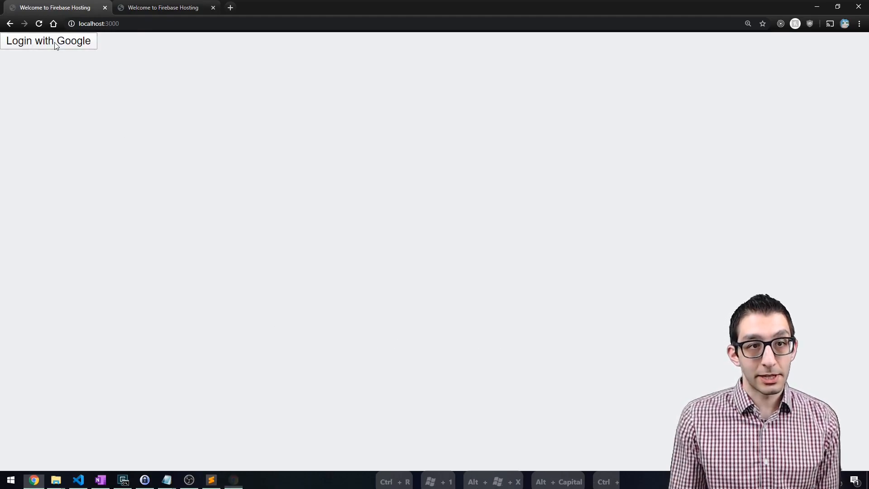
key("F12")
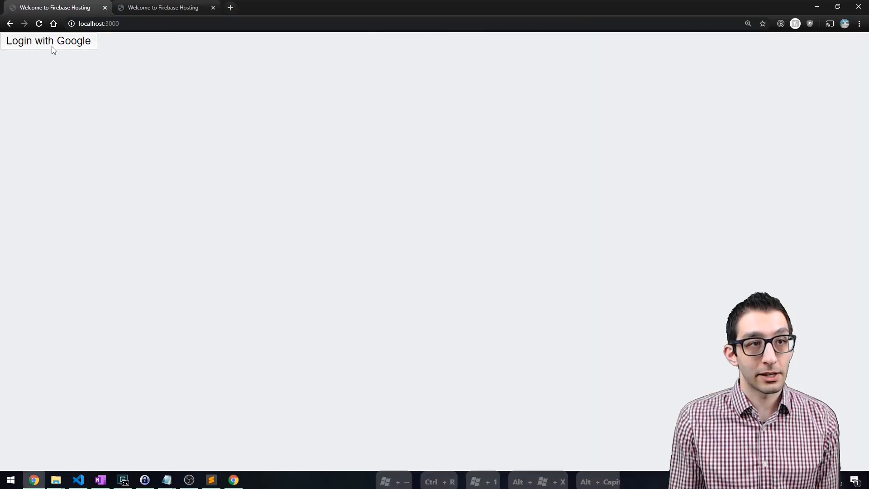
left_click(48, 41)
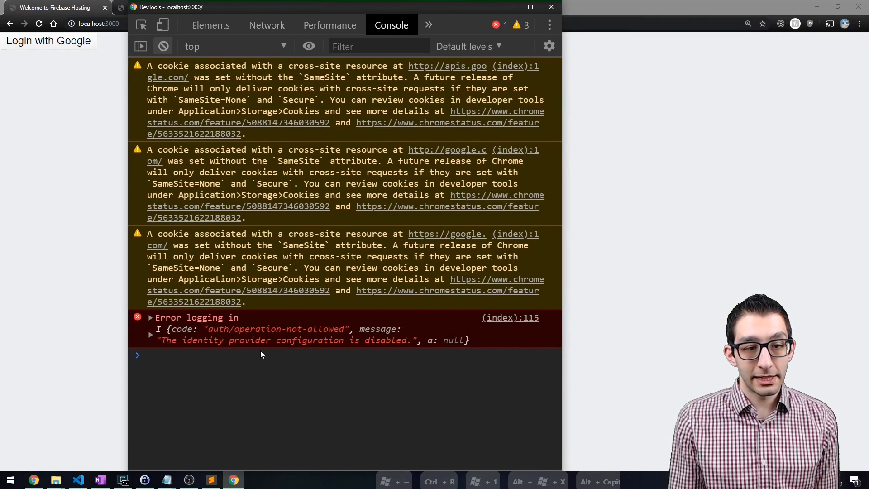
left_click_drag(160, 339, 355, 340)
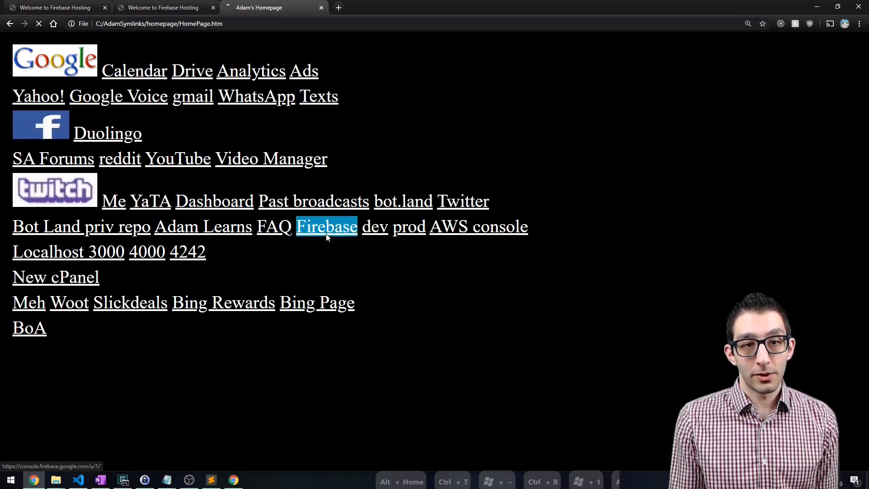
Step: Enable the Google sign-in provider for the chat-app project under Authentication > Sign-in method and save
left_click(326, 227)
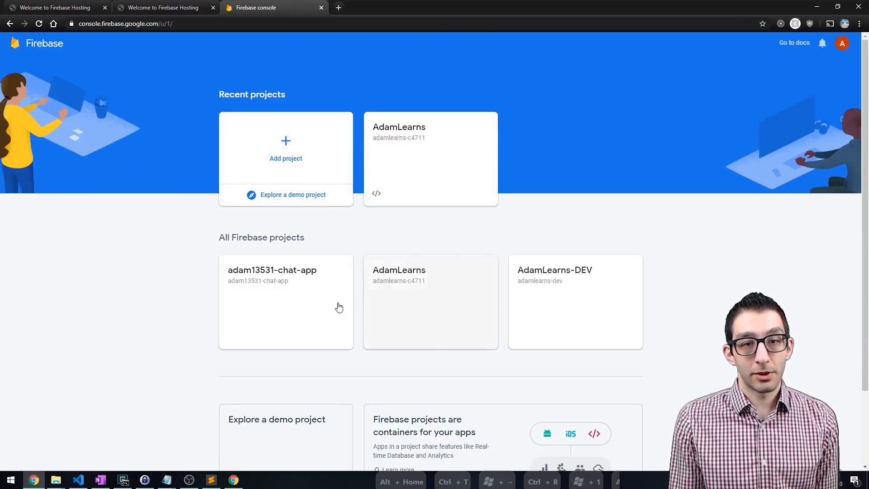
left_click(285, 302)
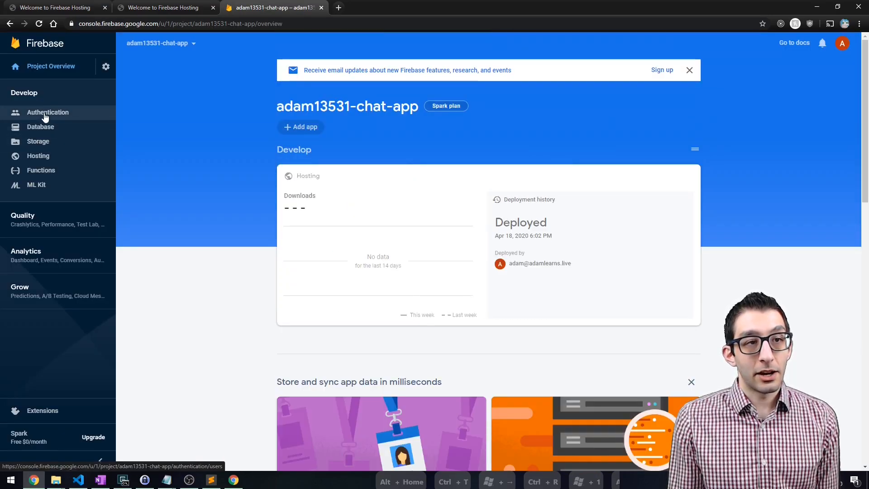
left_click(48, 112)
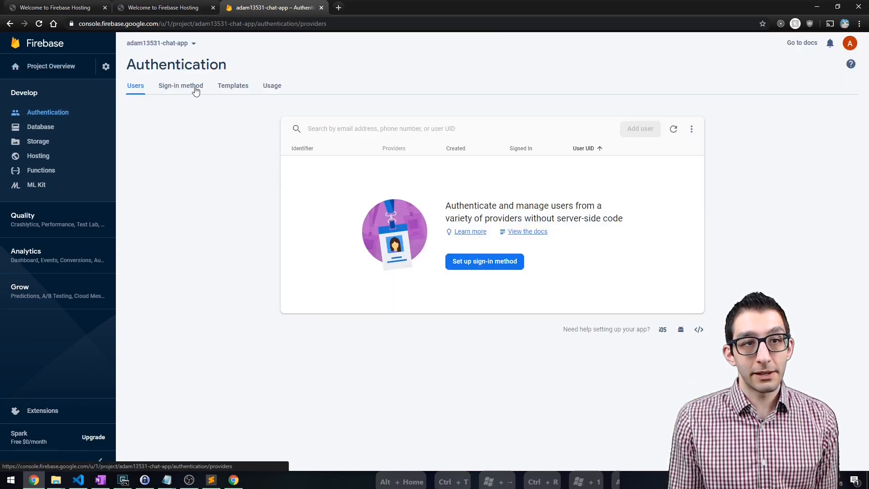
left_click(181, 85)
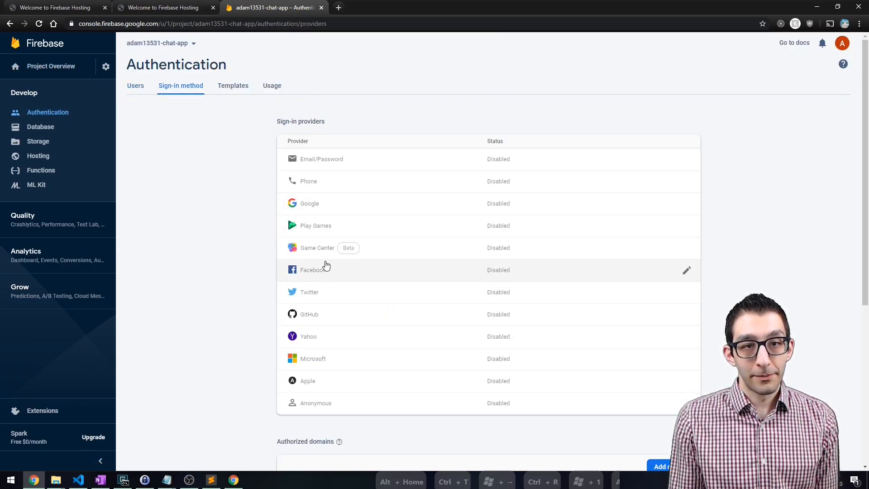
left_click(310, 203)
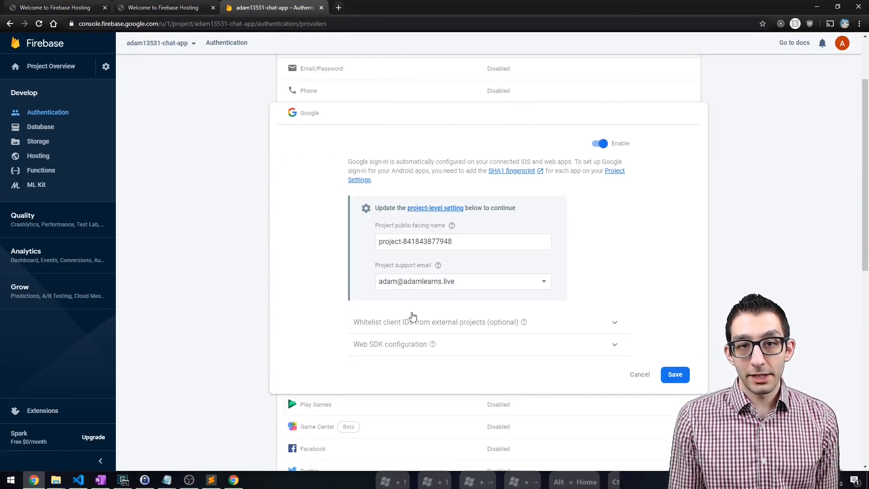
left_click(56, 8)
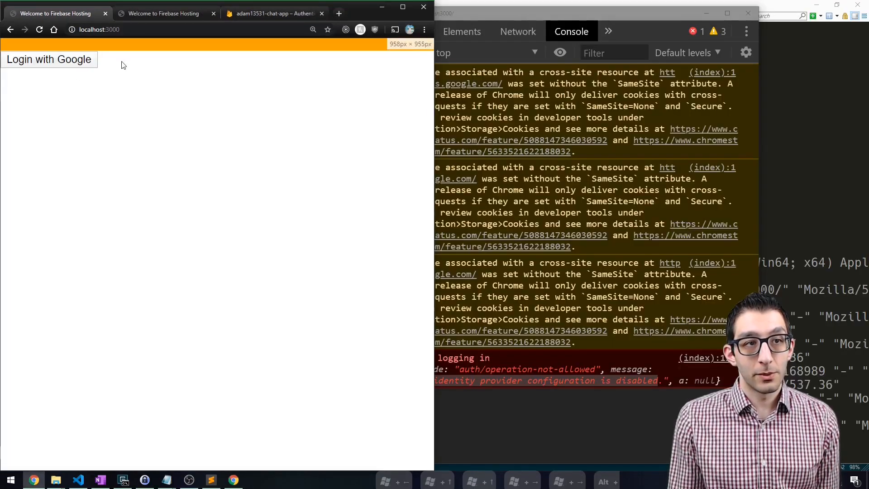
Step: Retry Login with Google on the localhost:3000 page now that the provider is enabled
left_click(48, 60)
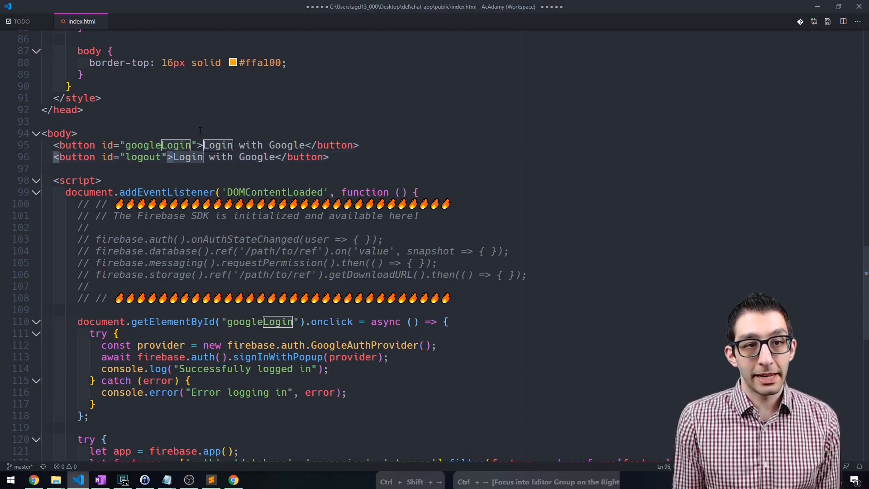
Step: Label the duplicated button 'Logout' so it can sign the user out
type("Logout")
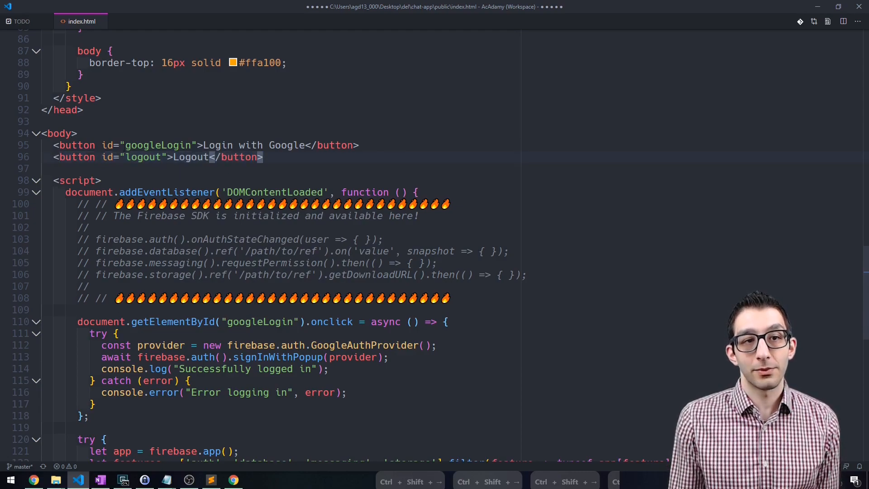
scroll("down", 3)
type("document.getElementById('logout').onclick = async () => {")
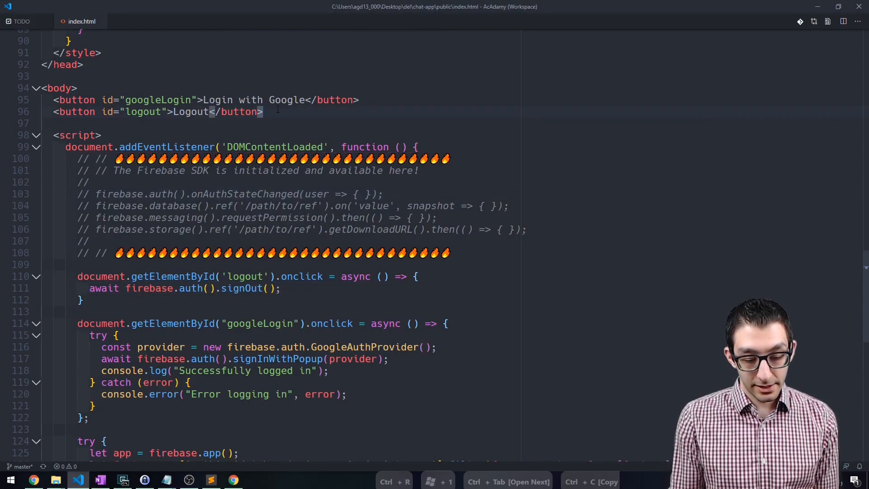
Step: Add a <div id="curUser"> reading 'No user is signed in'
type("<div id=\"cur\"")
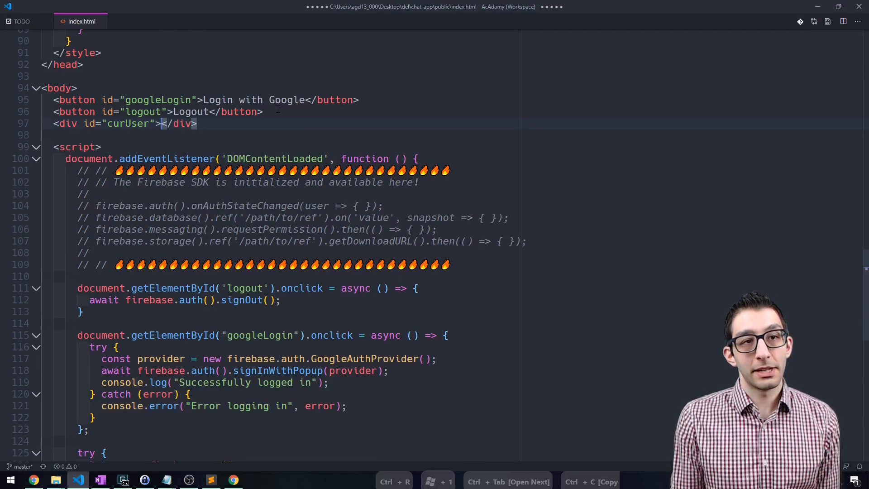
type("No user is si")
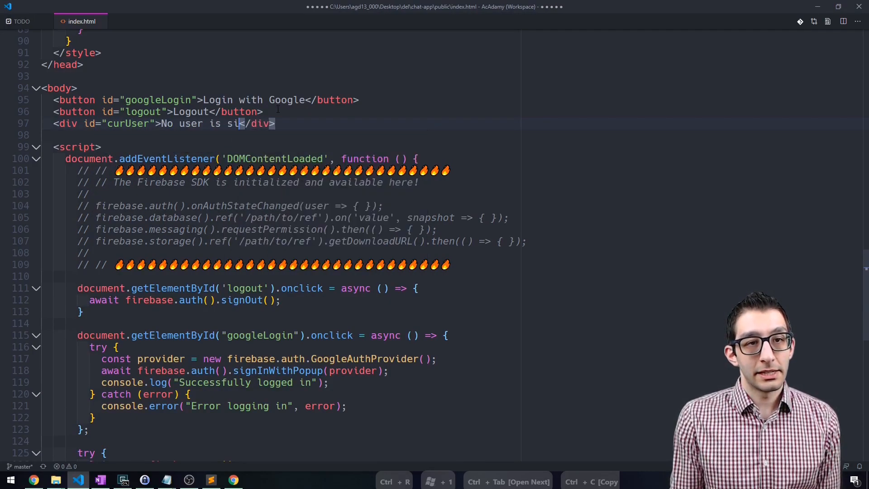
type("gned in")
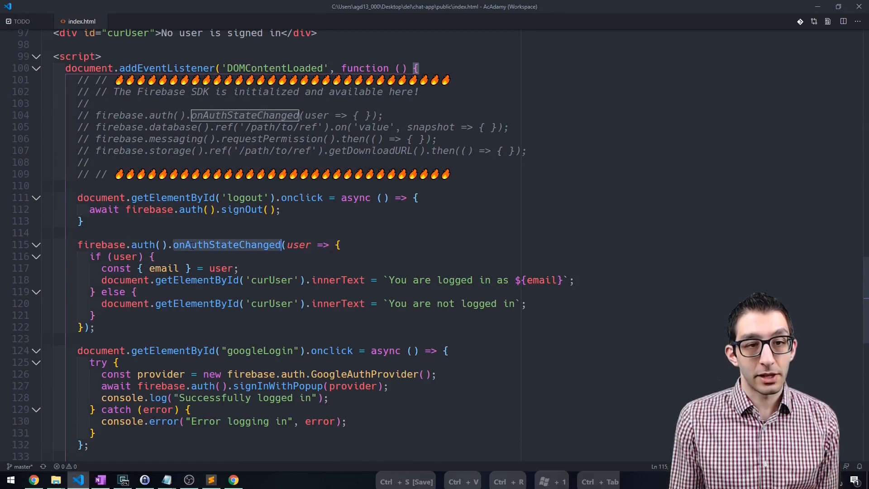
Step: Add an onAuthStateChanged listener setting curUser to the email or 'You are not logged in'
scroll("down", 3)
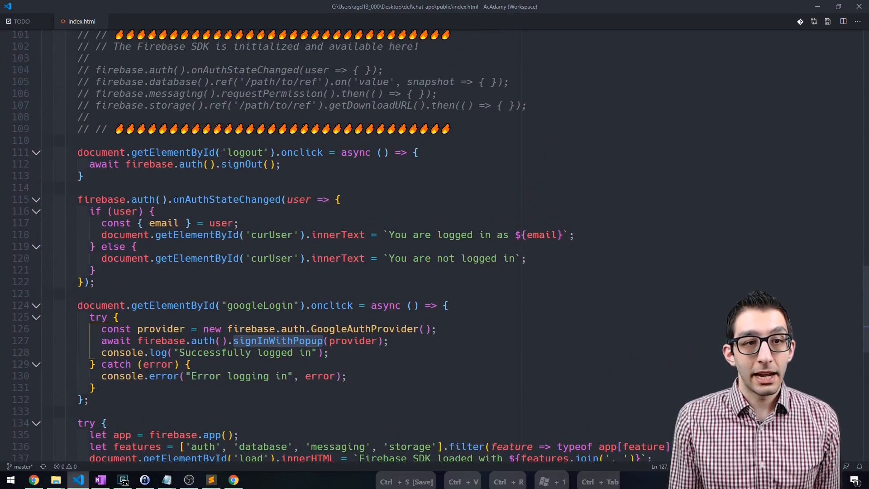
double_click(227, 199)
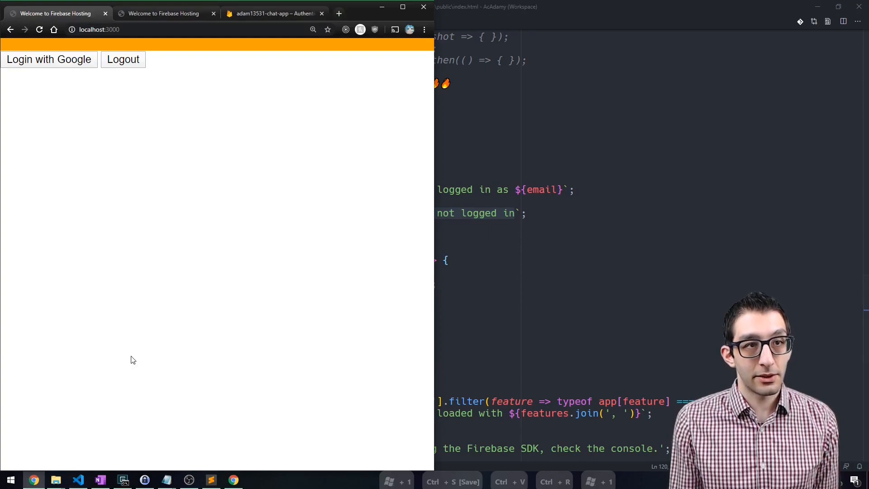
Step: Reload localhost:3000 to show both buttons and 'You are logged in as' with the email
left_click(49, 60)
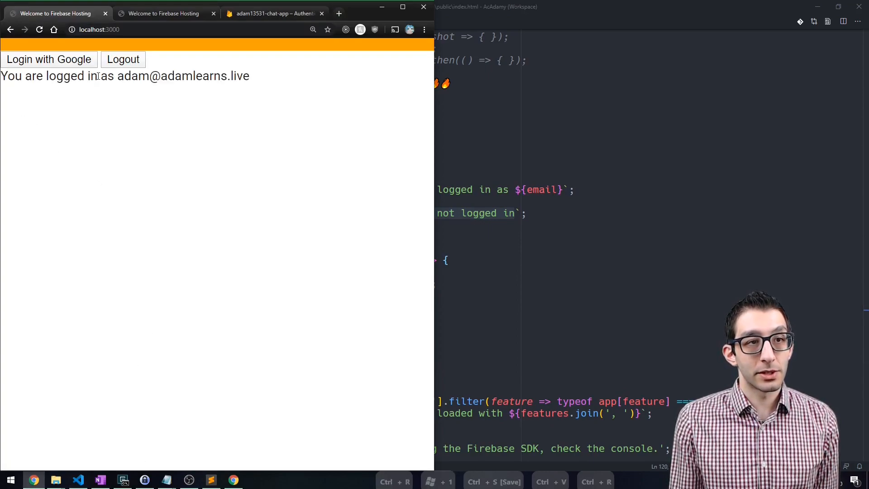
mouse_move(246, 81)
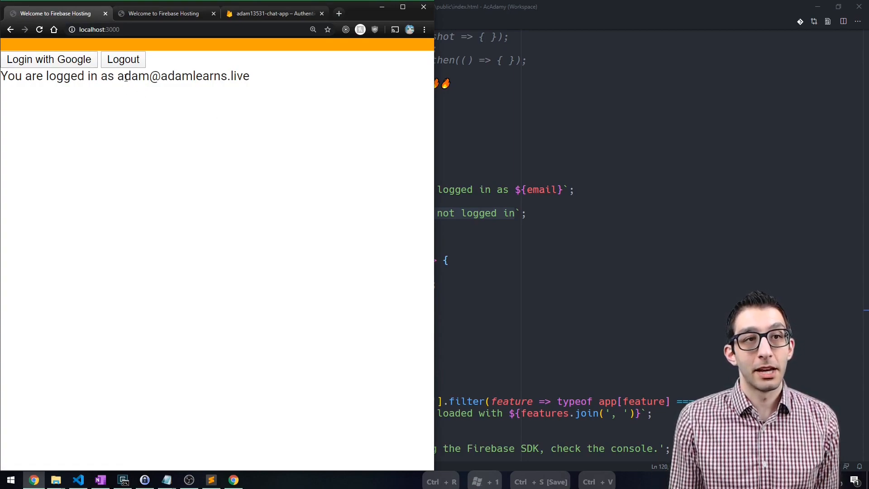
left_click(122, 60)
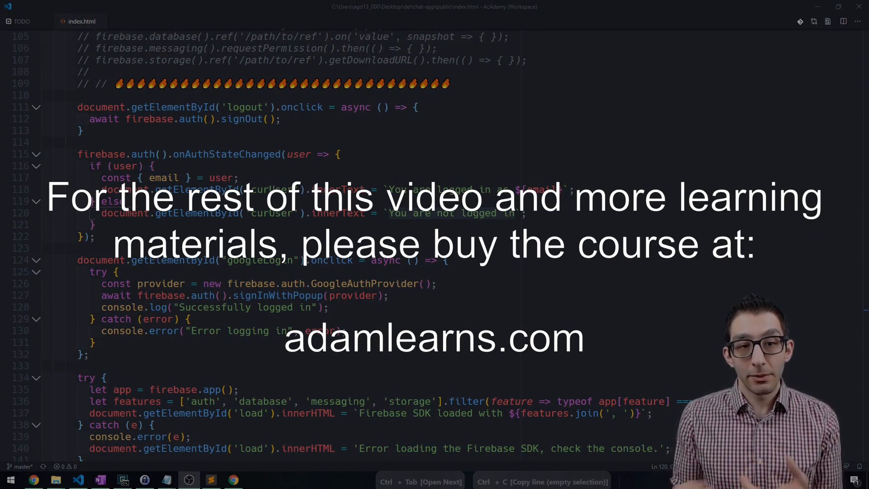
double_click(364, 283)
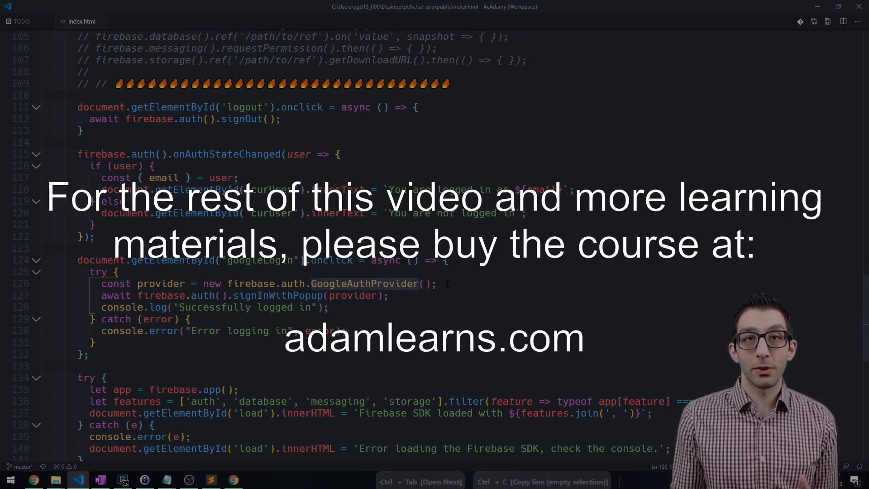